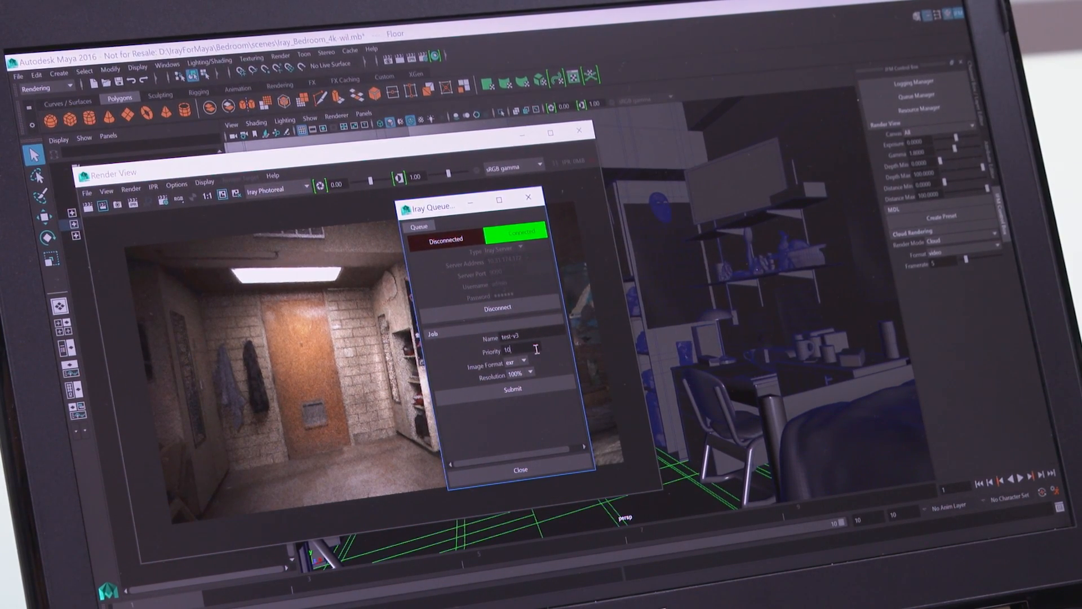
Expand the master host's GPU details on Resources, then show the render job queue.
type("5")
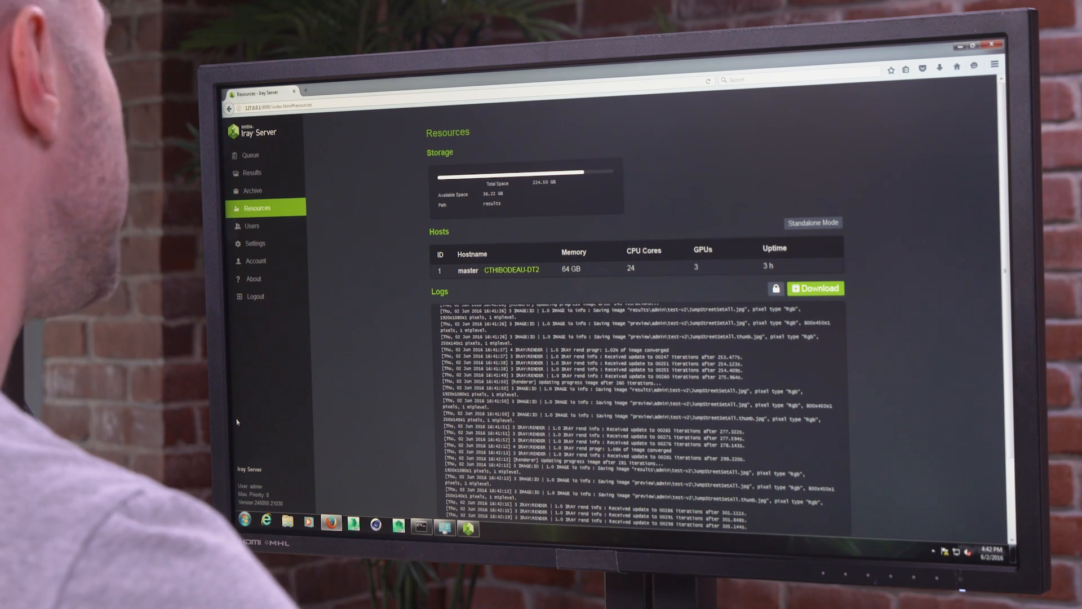
mouse_move(251, 428)
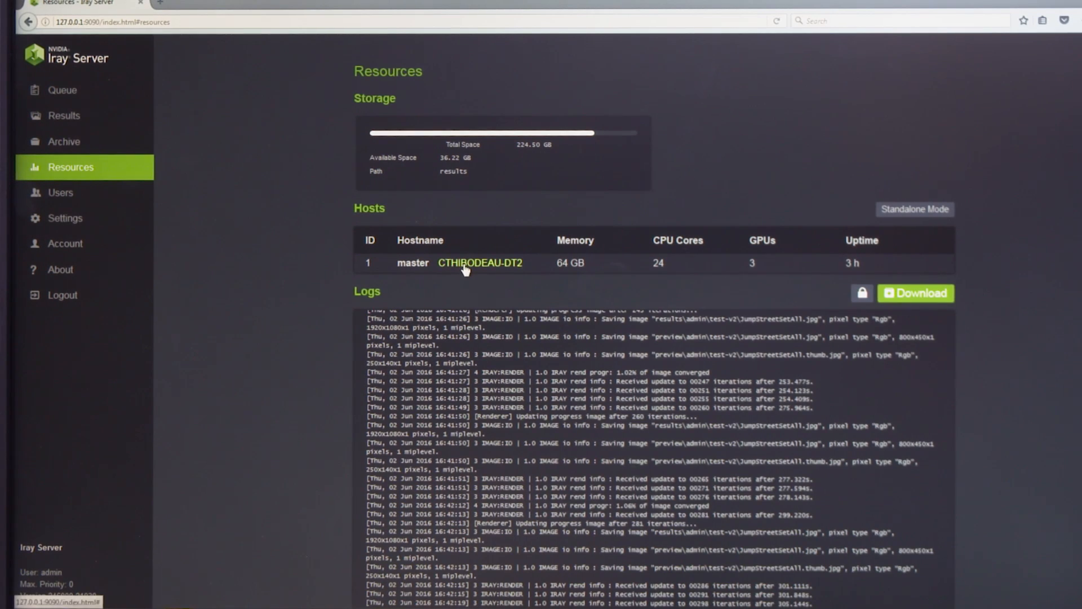
left_click(480, 263)
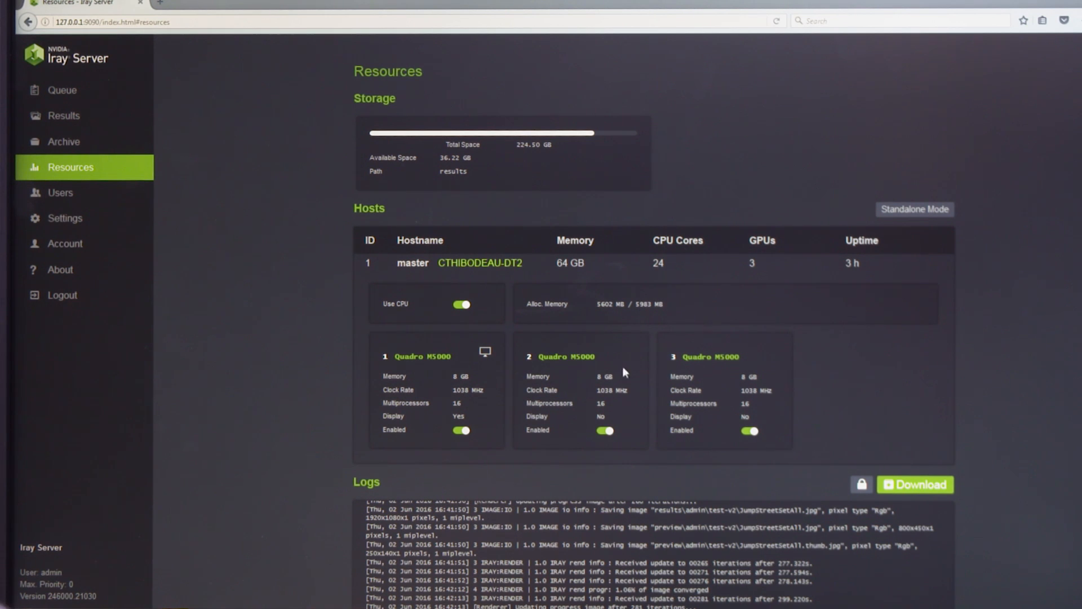
left_click(61, 90)
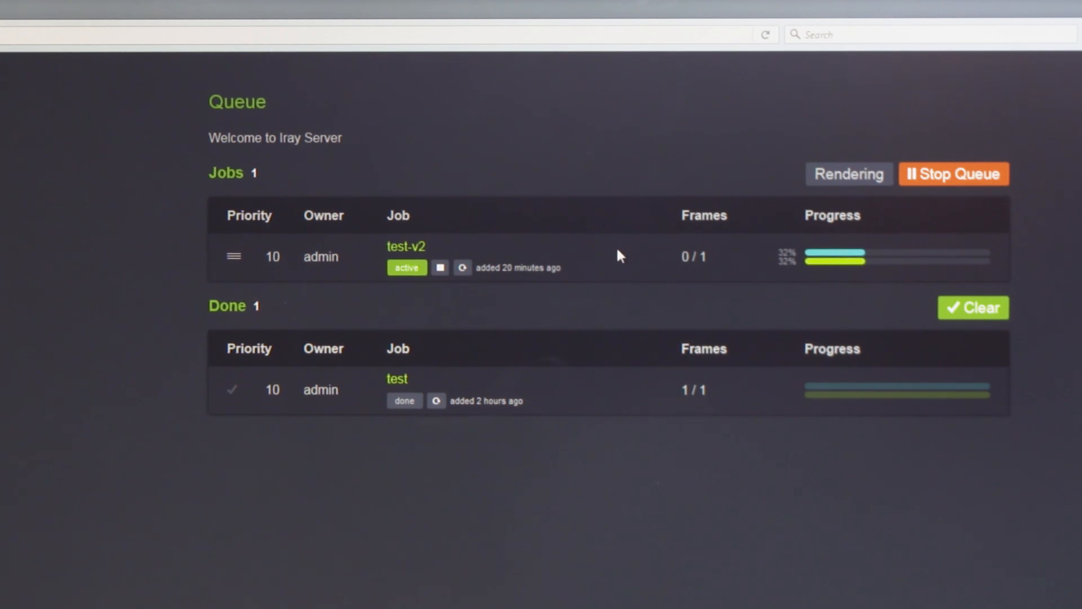
mouse_move(598, 272)
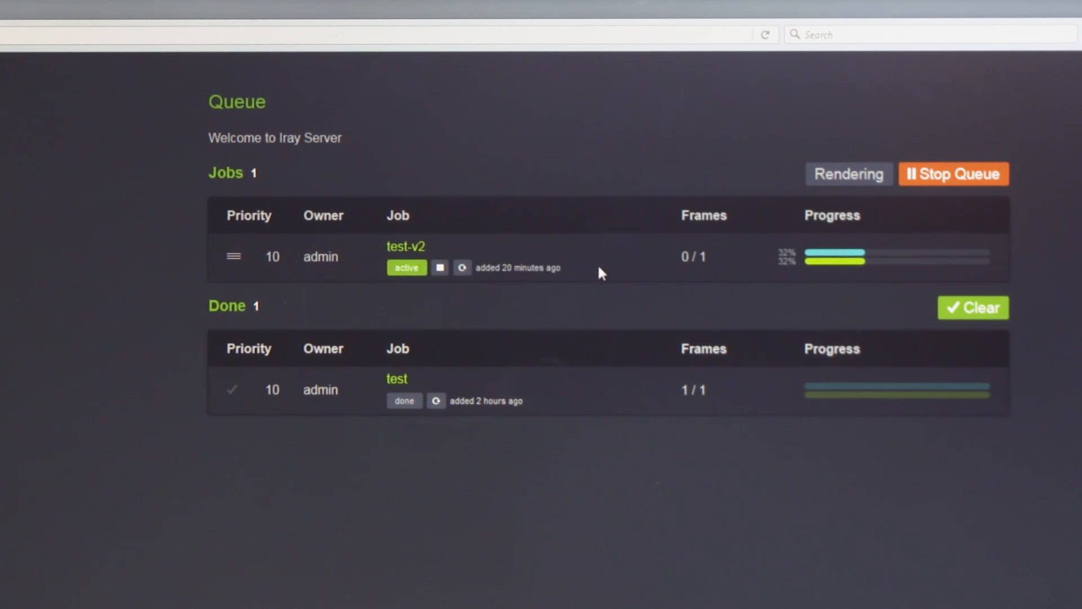
mouse_move(436, 400)
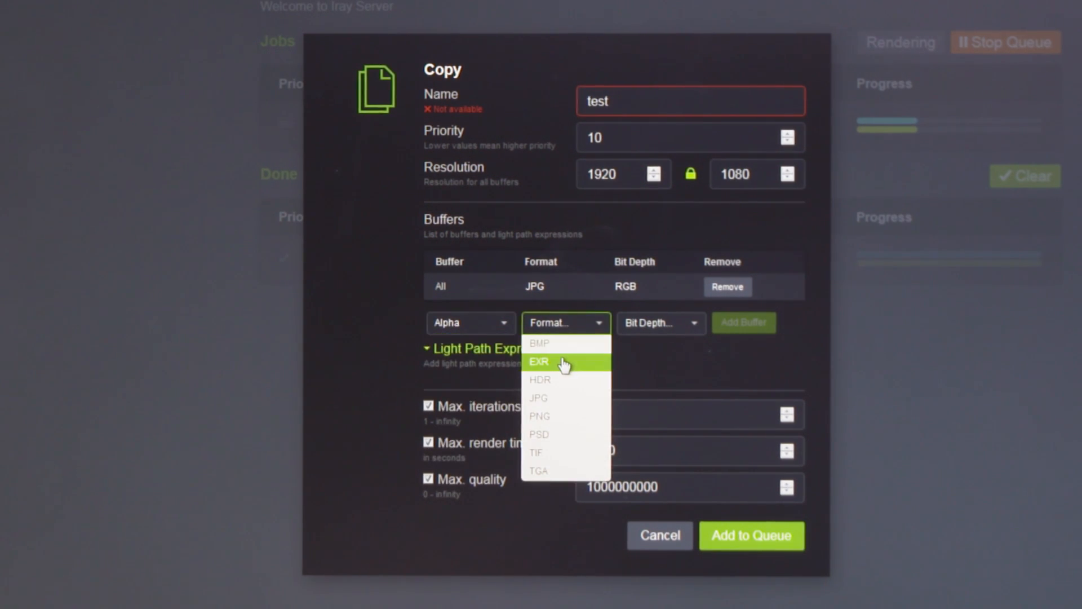
Add Alpha and Beauty EXR buffers to the copied job.
left_click(539, 360)
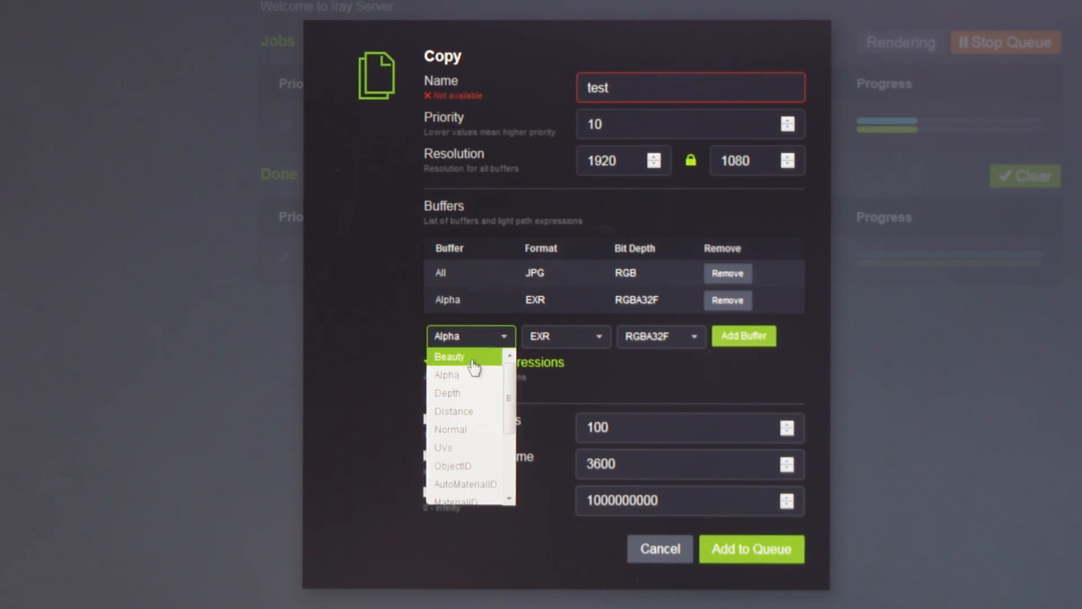
left_click(450, 356)
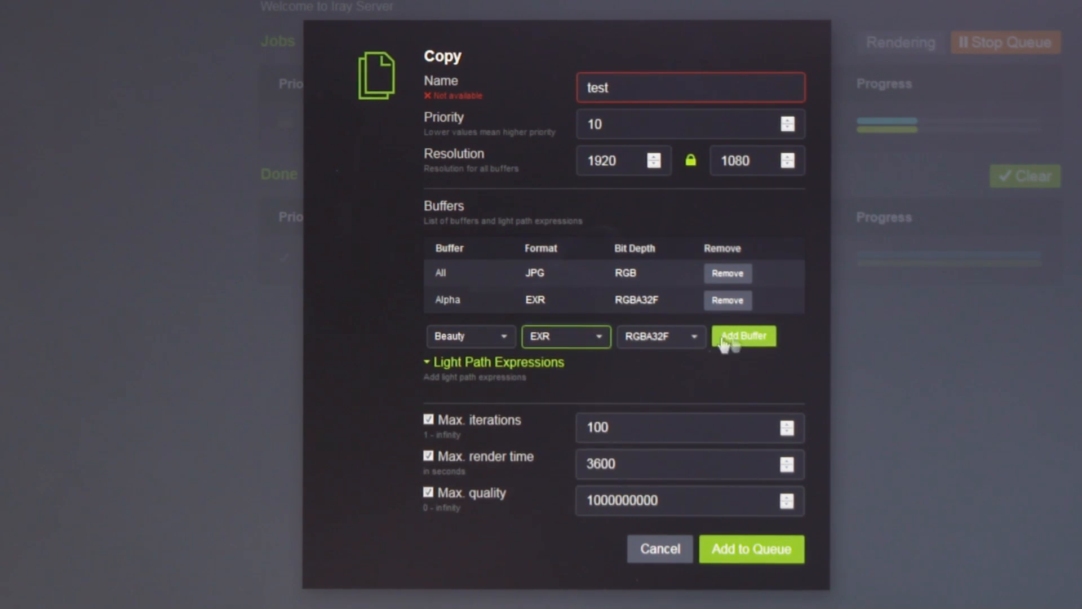
left_click(743, 336)
type("4096")
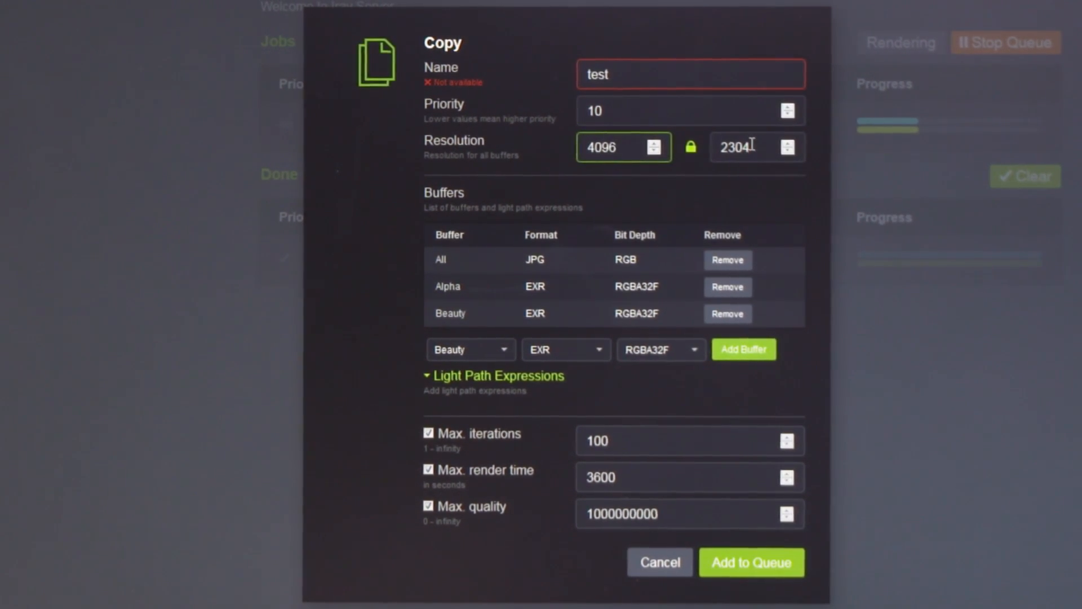
Set Max. iterations to 1000 and name the job test-production.
left_click(689, 441)
type("0")
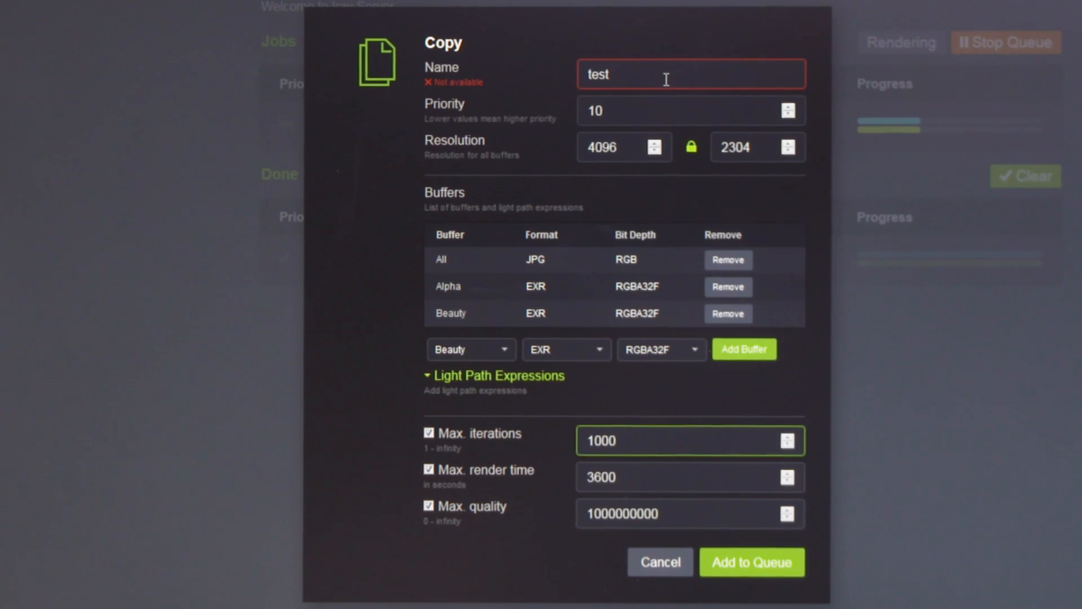
type("-produc")
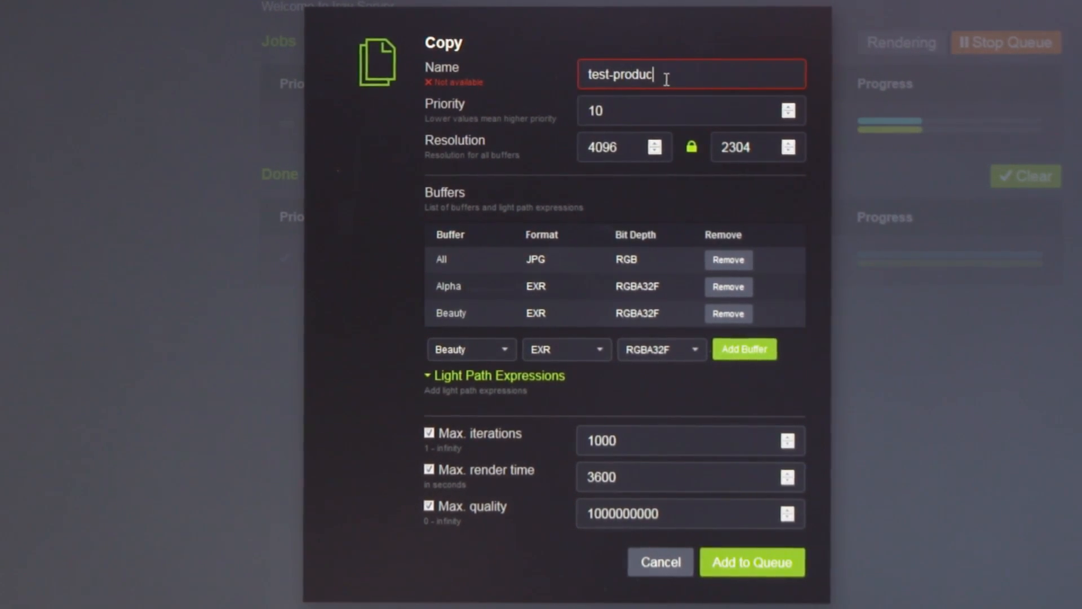
type("tion")
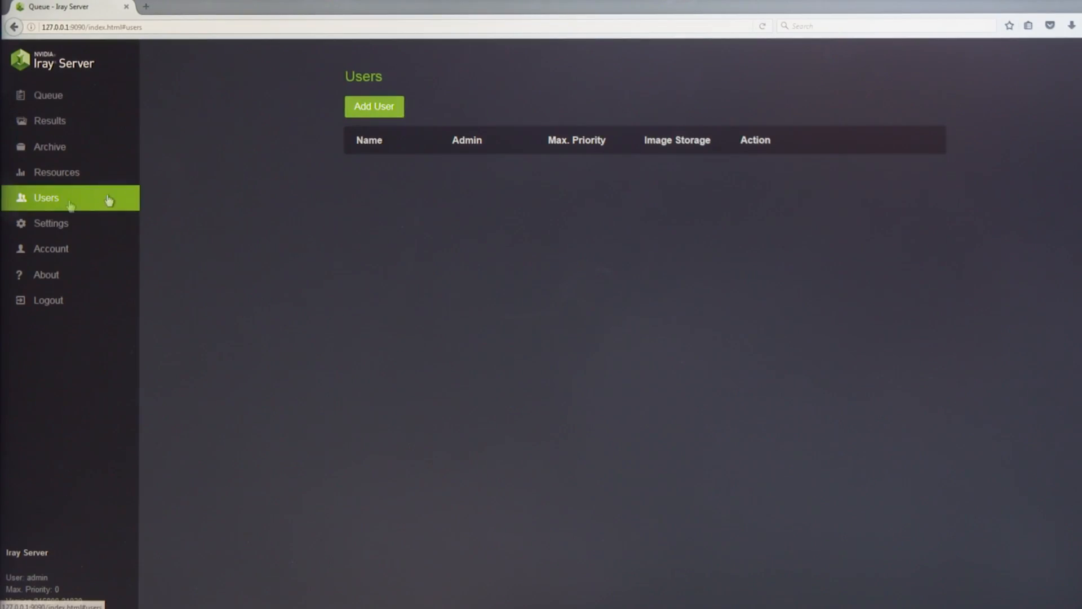
View the Users list and dismiss the New User form without creating an account.
left_click(375, 106)
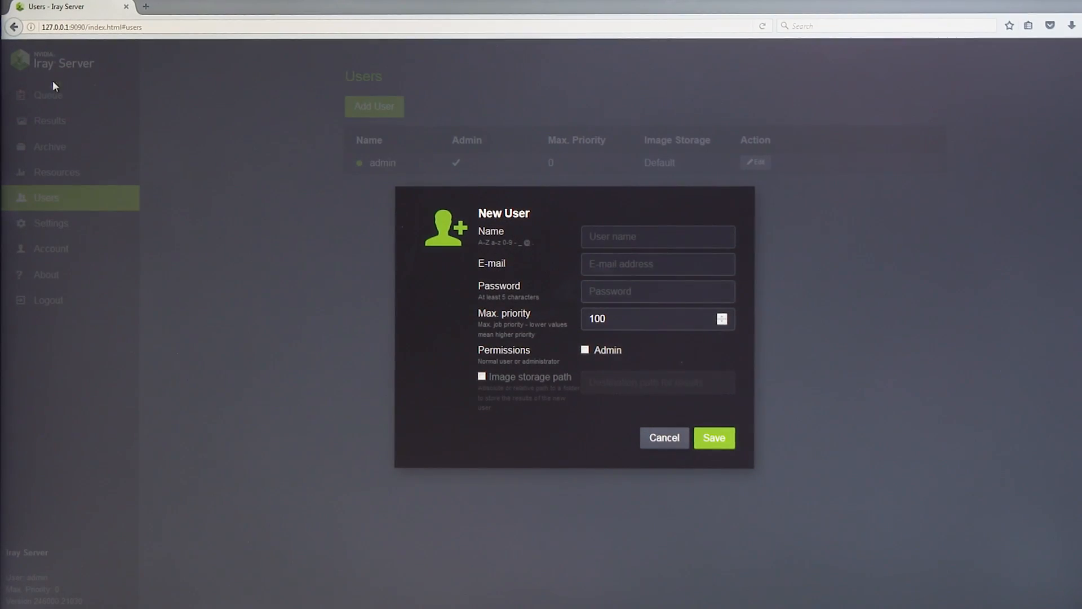
left_click(47, 95)
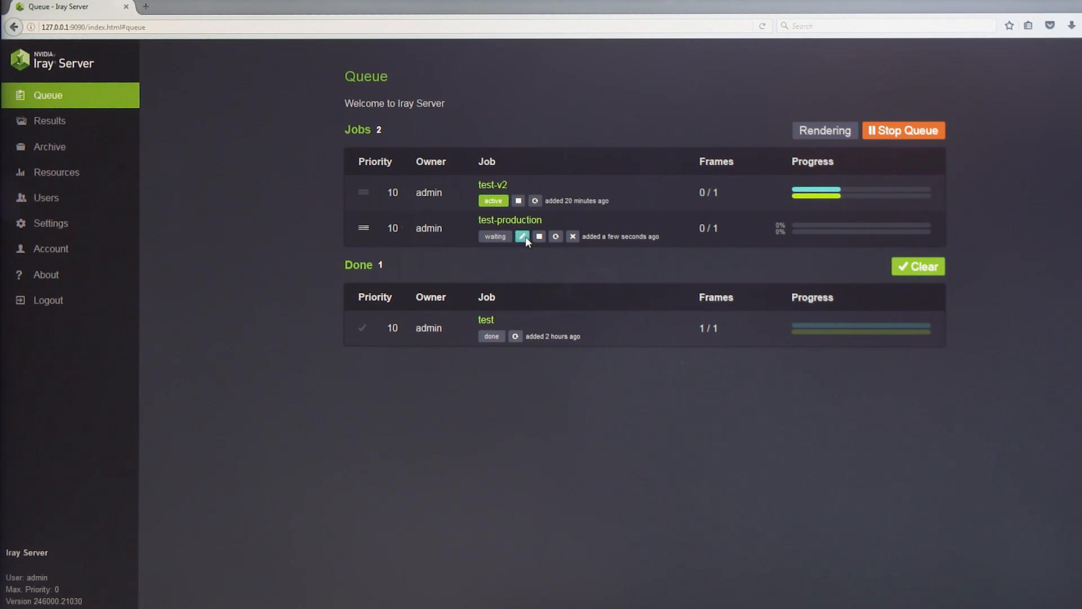
Edit test-production to Priority 1 so it moves above test-v2, and save.
left_click(522, 235)
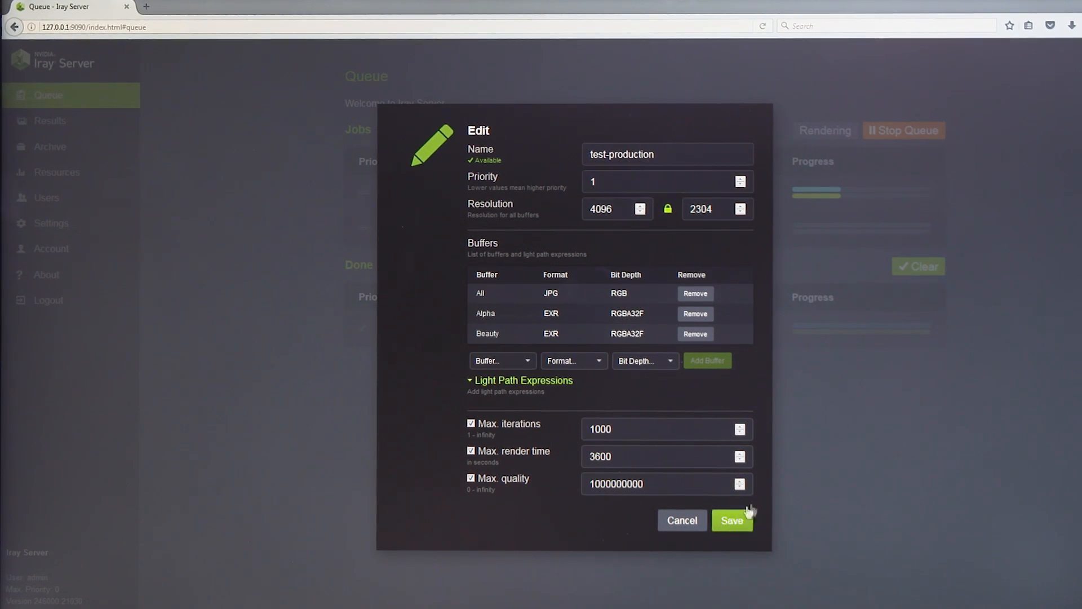
left_click(730, 520)
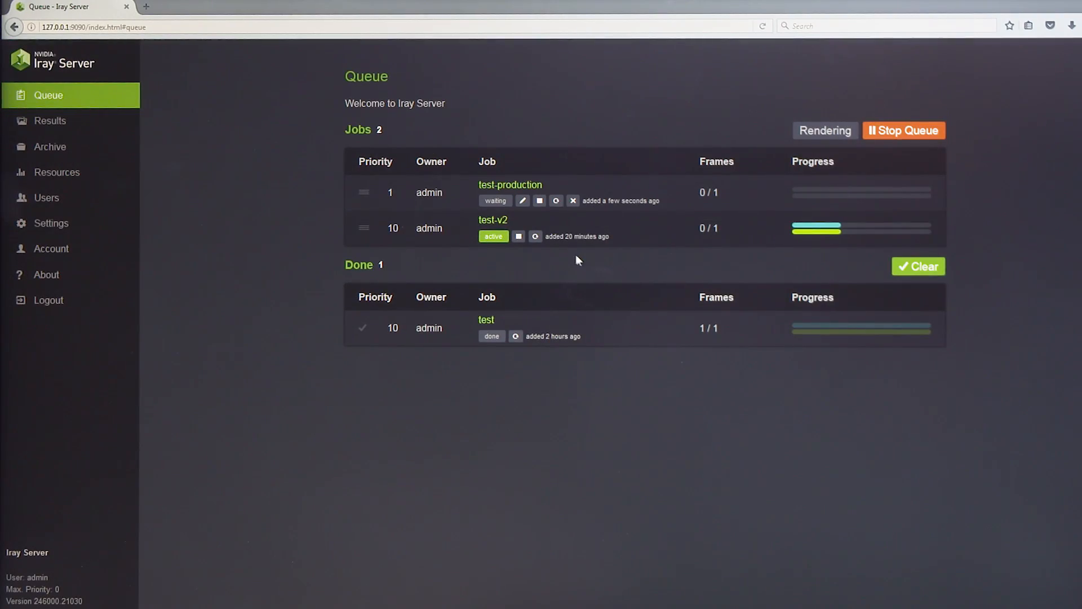